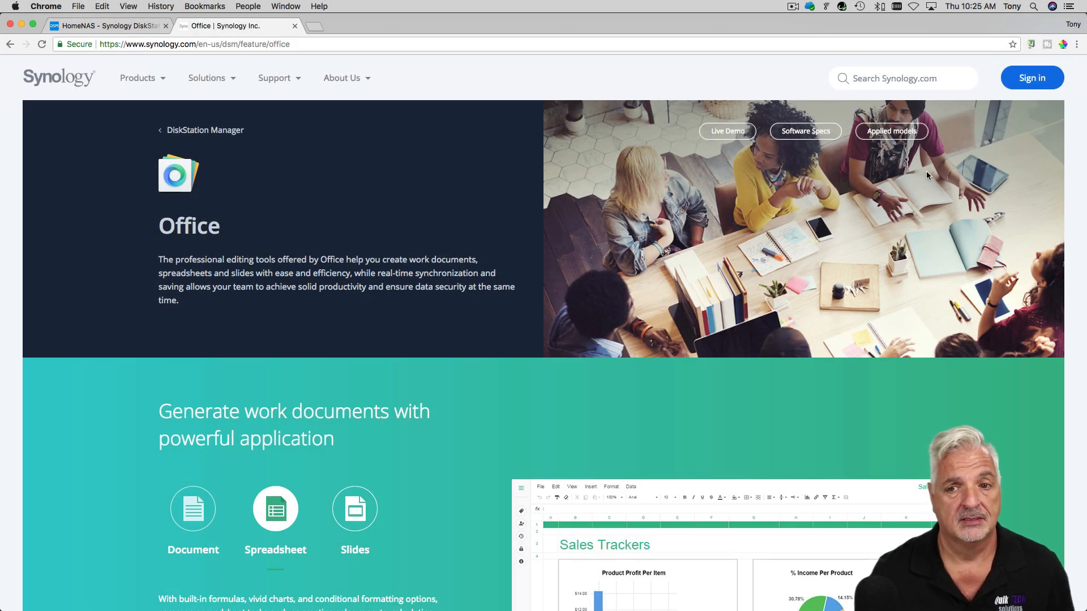
- Open Package Center from the DSM desktop and search for 'Office'
scroll(down, 3)
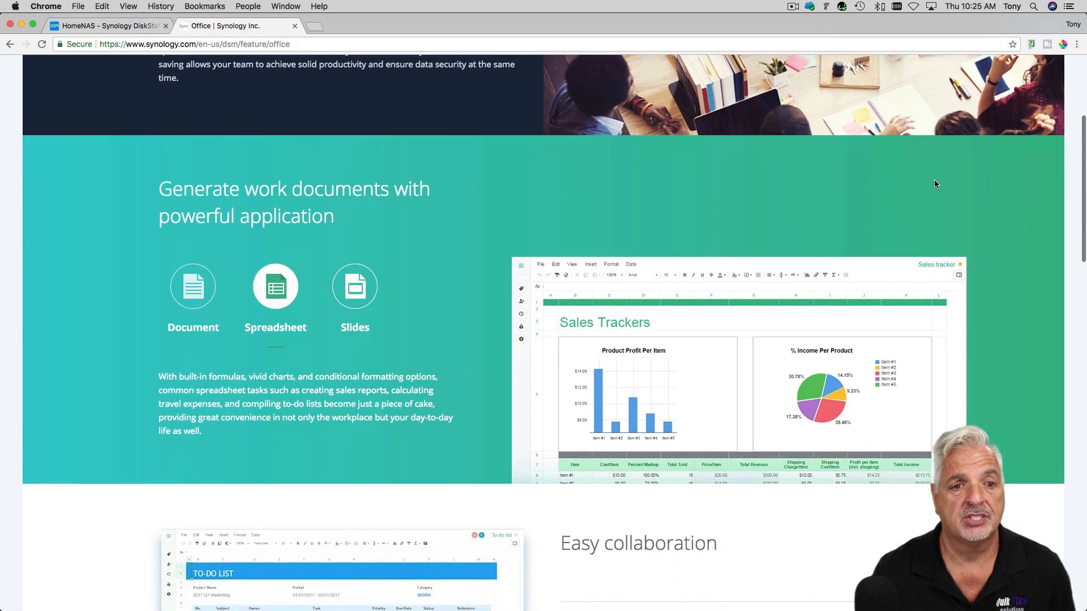
click(355, 285)
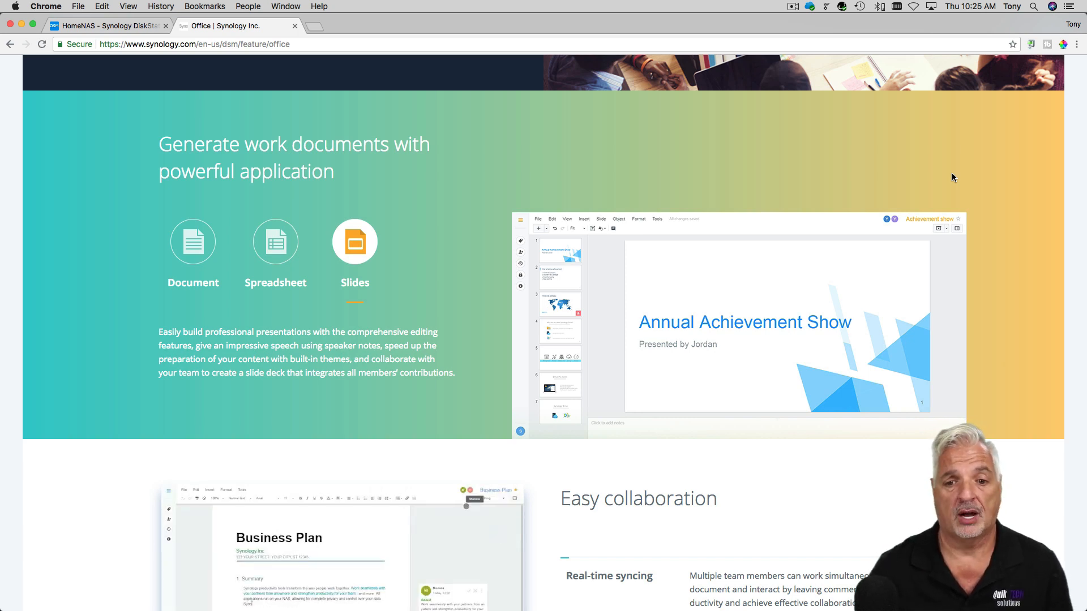
scroll(down, 3)
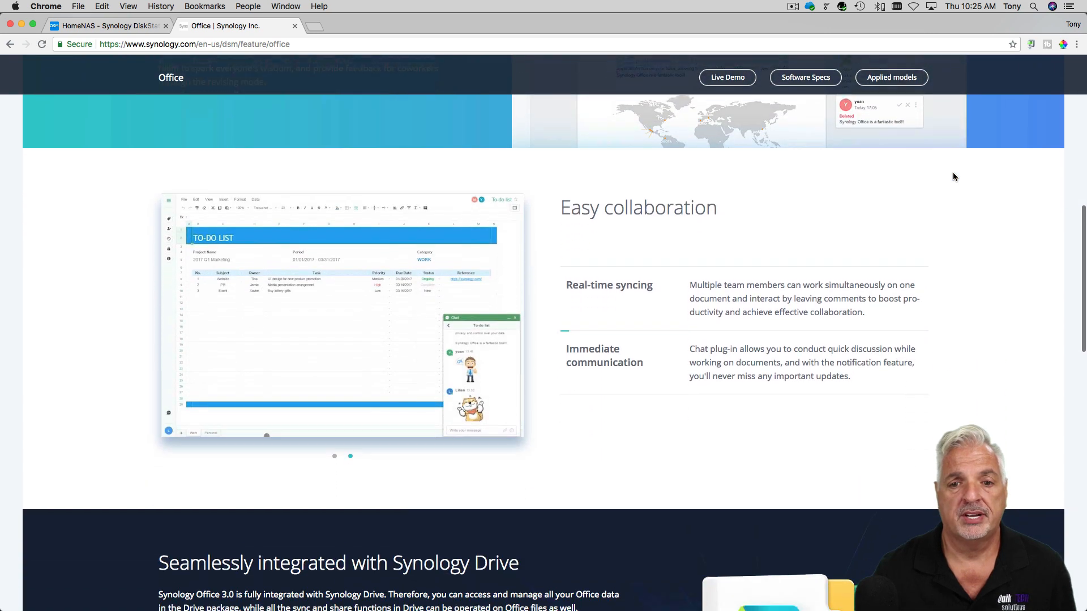
scroll(down, 3)
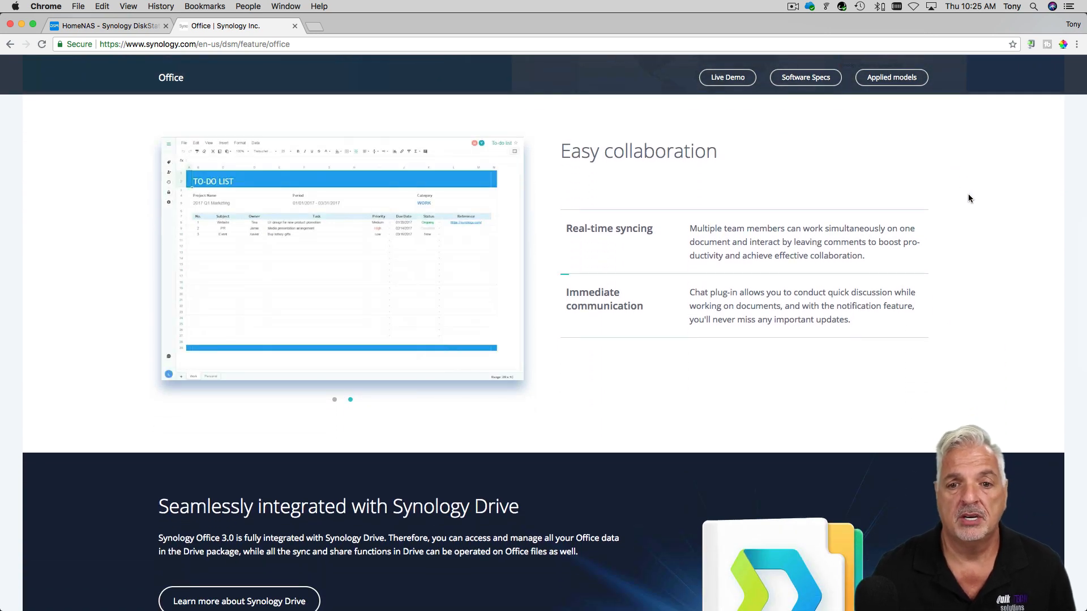
scroll(down, 3)
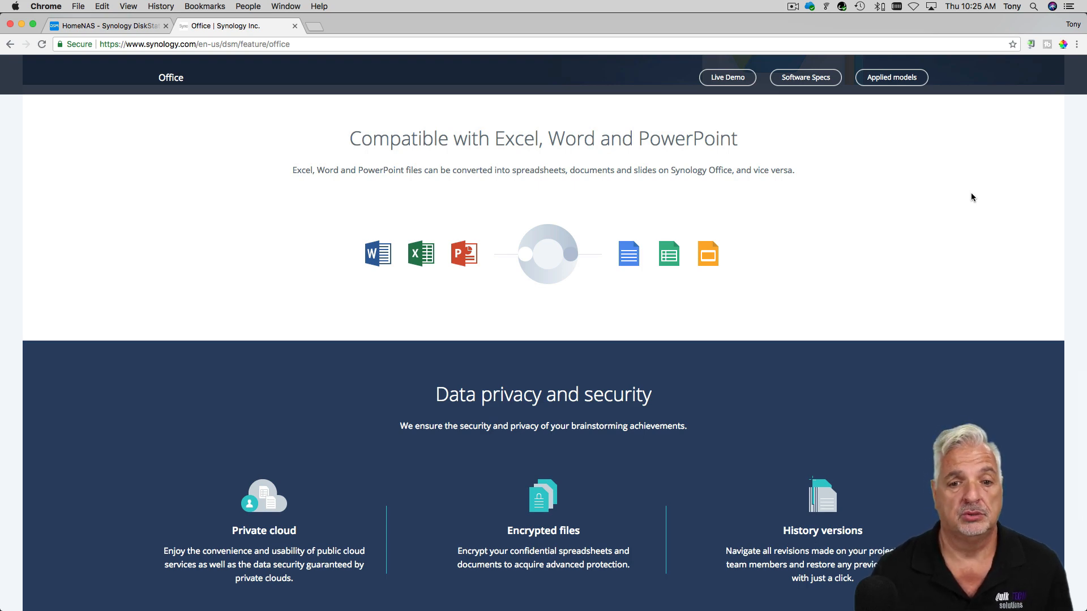
scroll(down, 3)
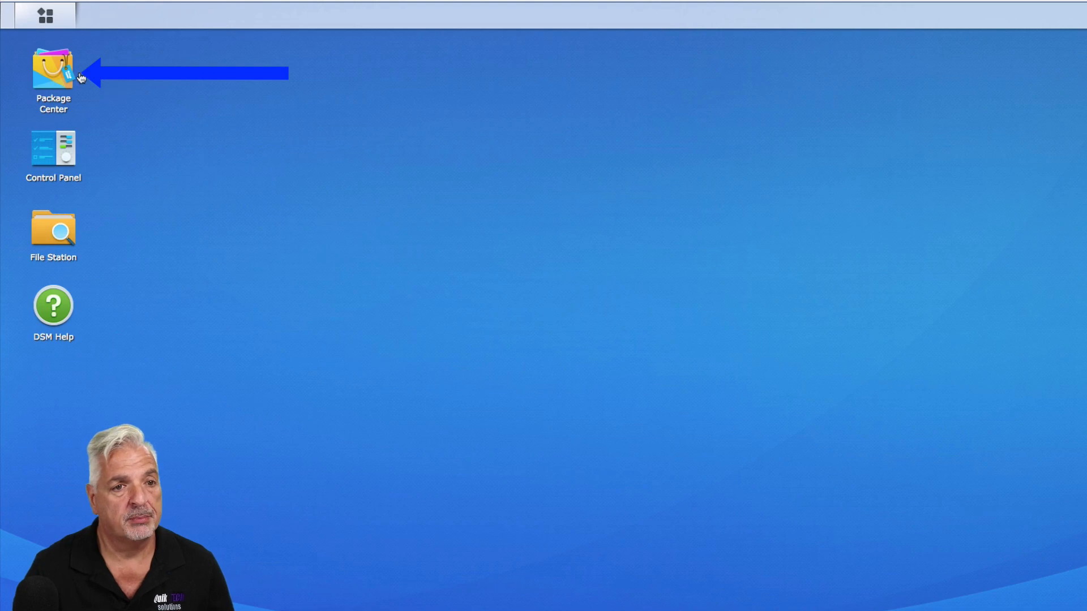
double_click(52, 66)
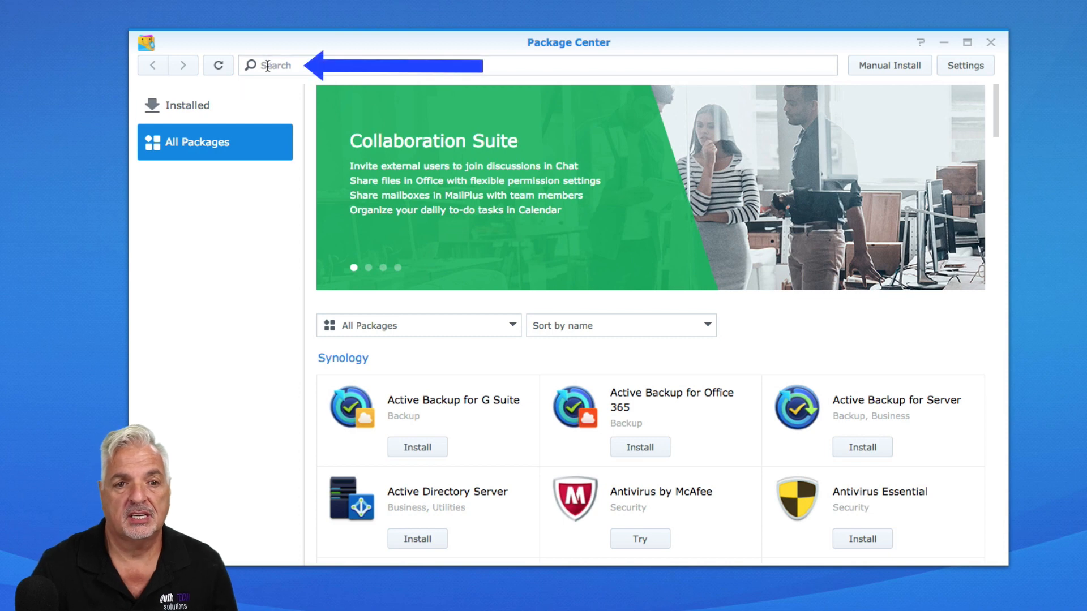
text(o)
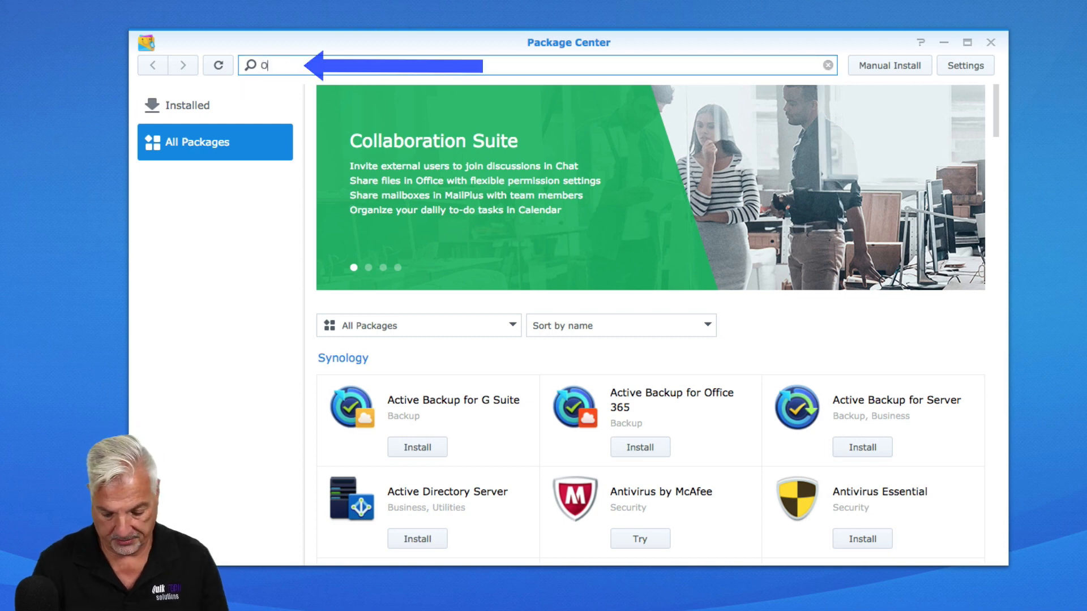
text(Office)
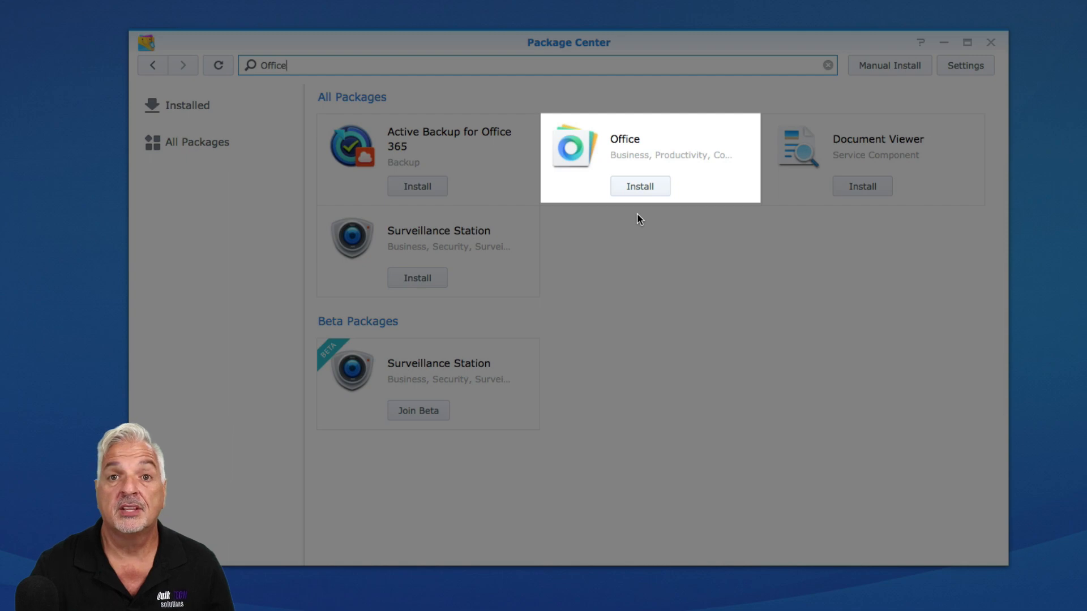
- Install Office, accepting its required Node.js v8 and Node.js v4 dependencies
click(638, 185)
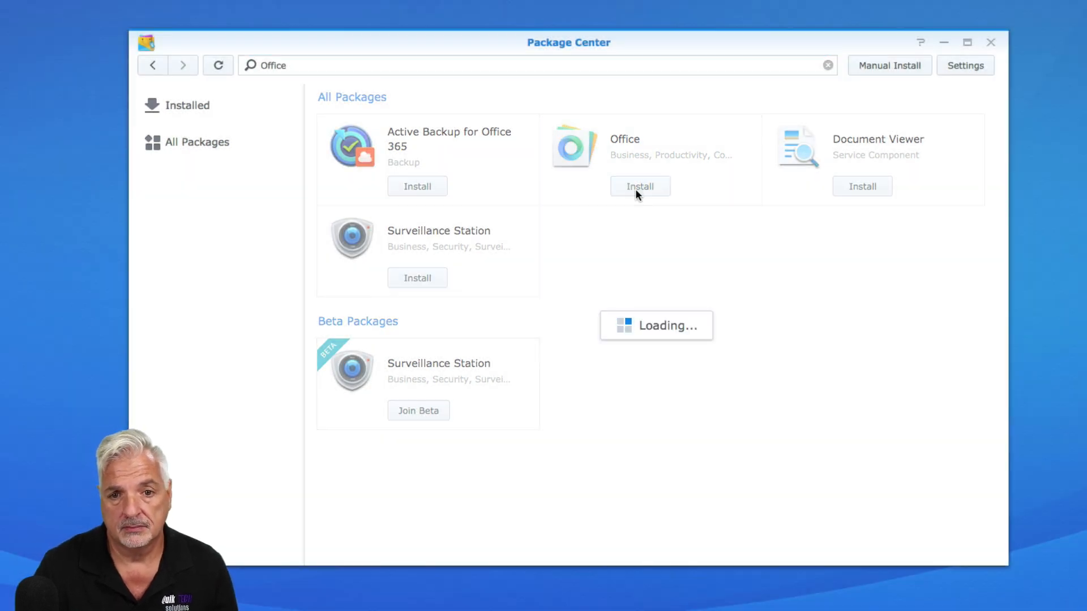
click(639, 186)
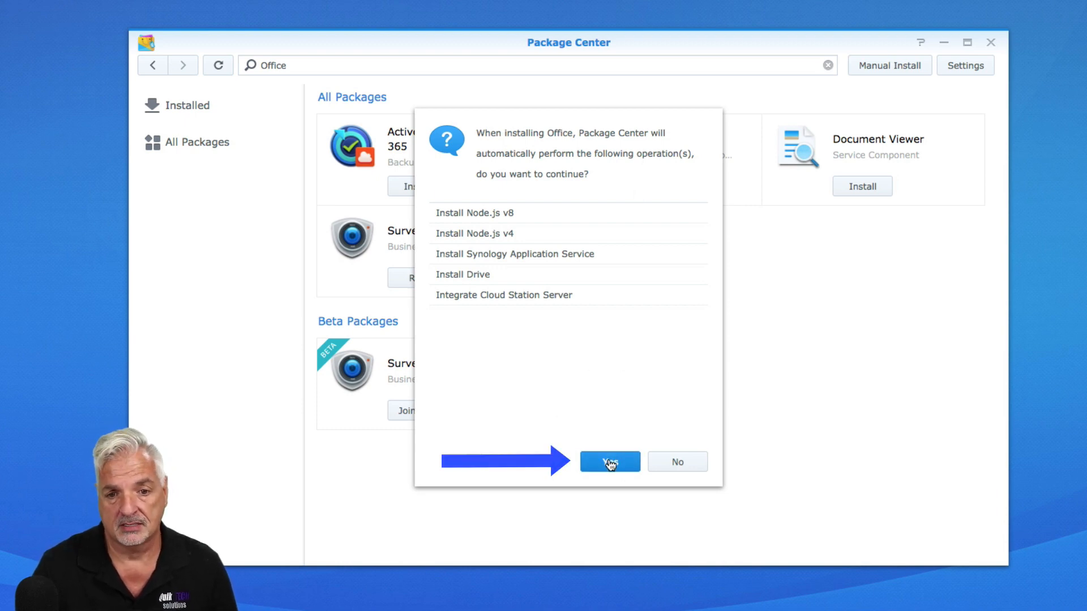
click(608, 462)
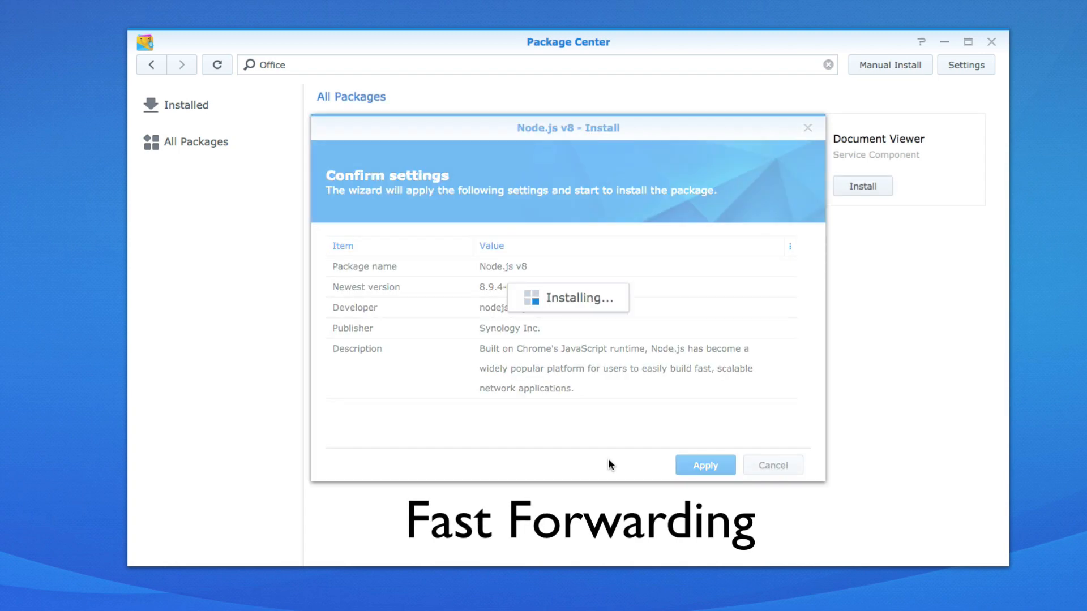
click(704, 465)
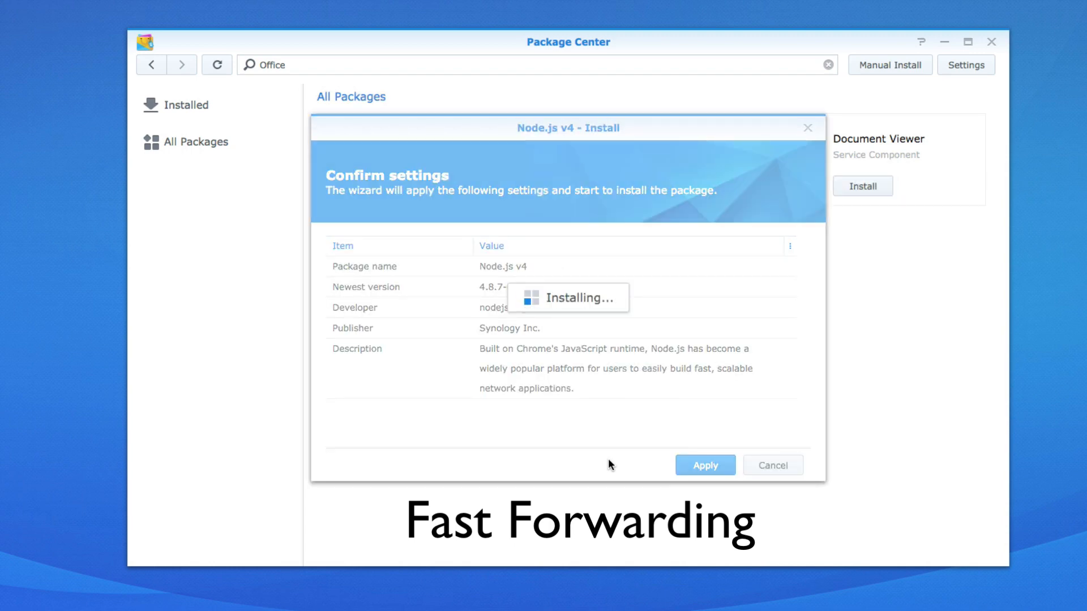
click(704, 466)
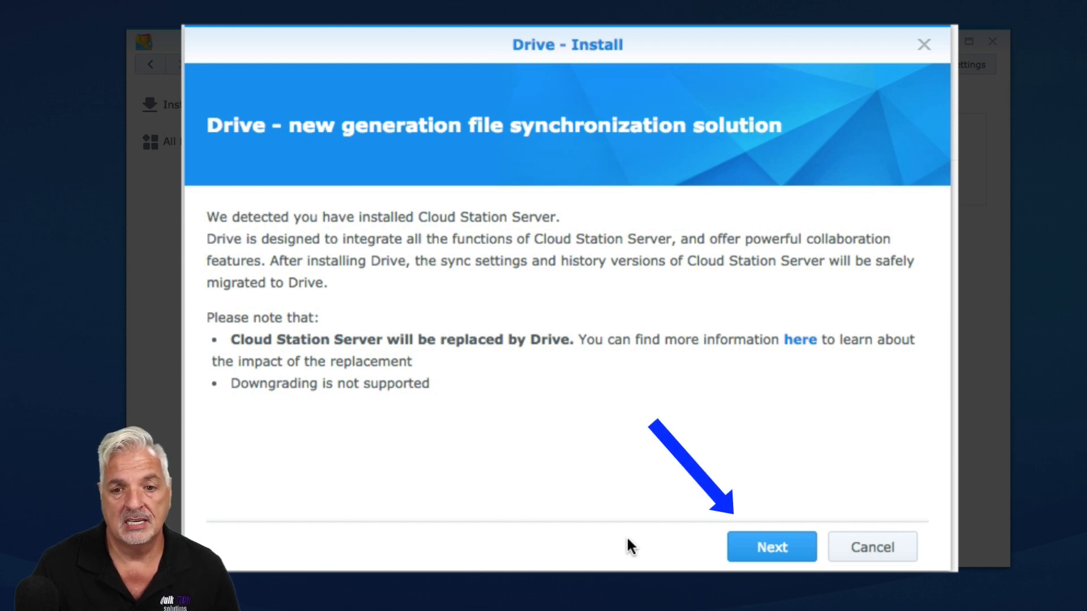
- Install Drive in place of Cloud Station Server, with Run after installation enabled
click(771, 546)
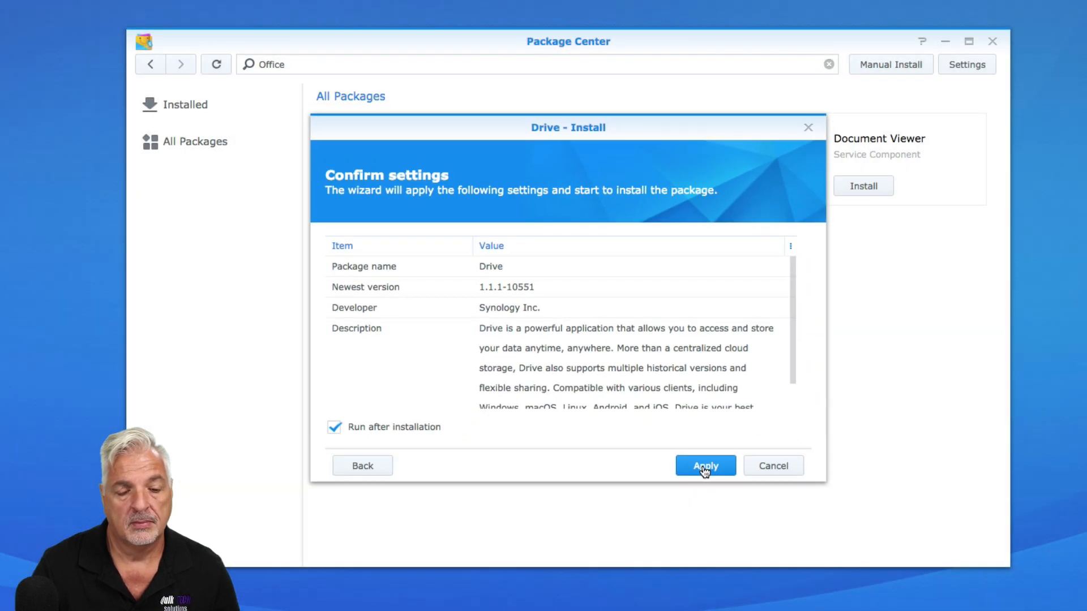
mouse_move(633, 472)
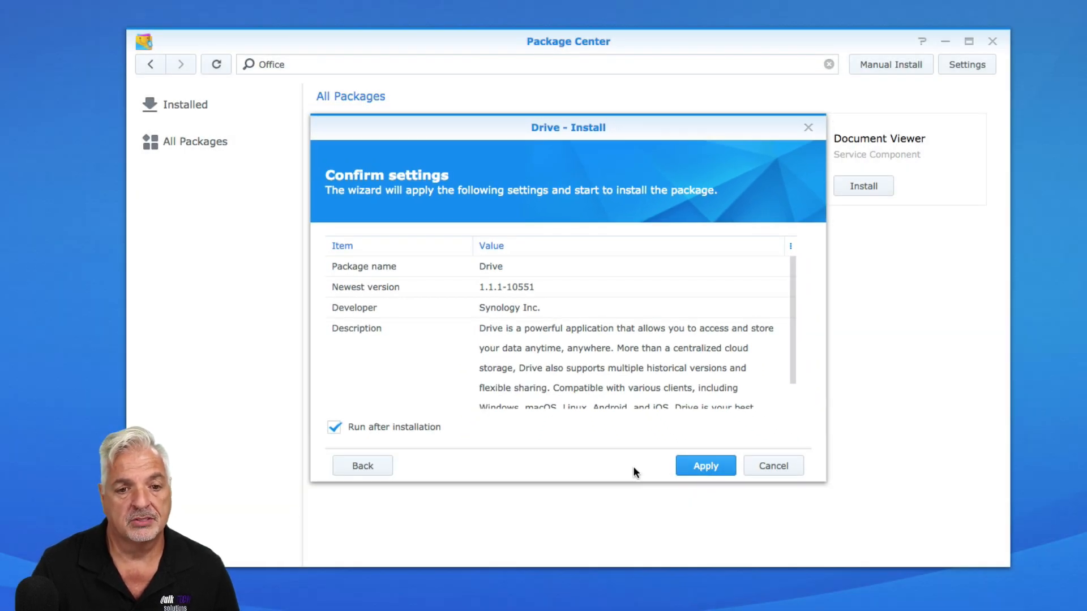
mouse_move(622, 472)
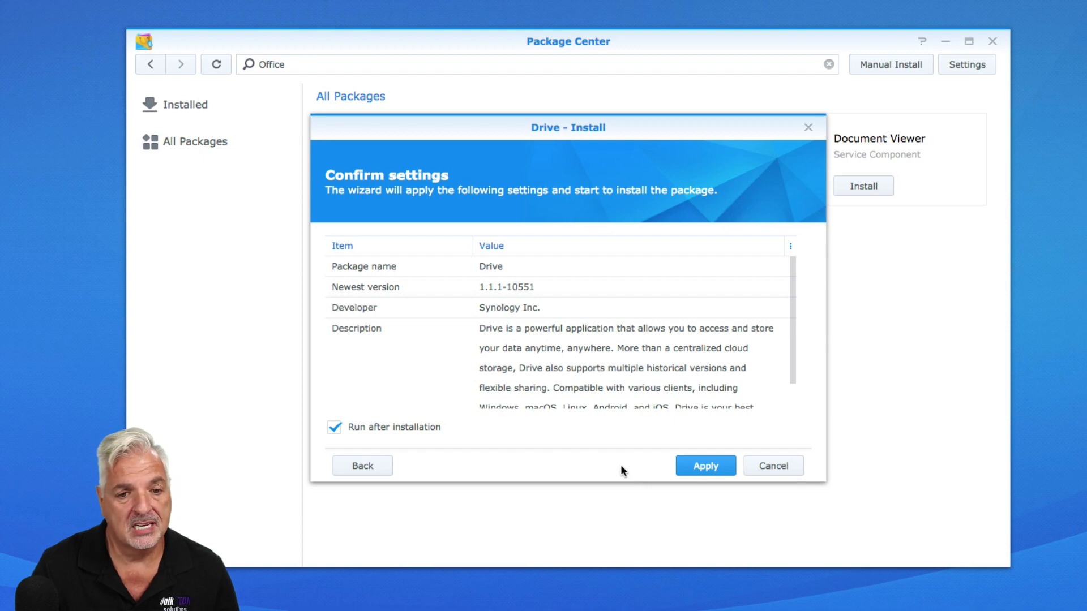
mouse_move(418, 440)
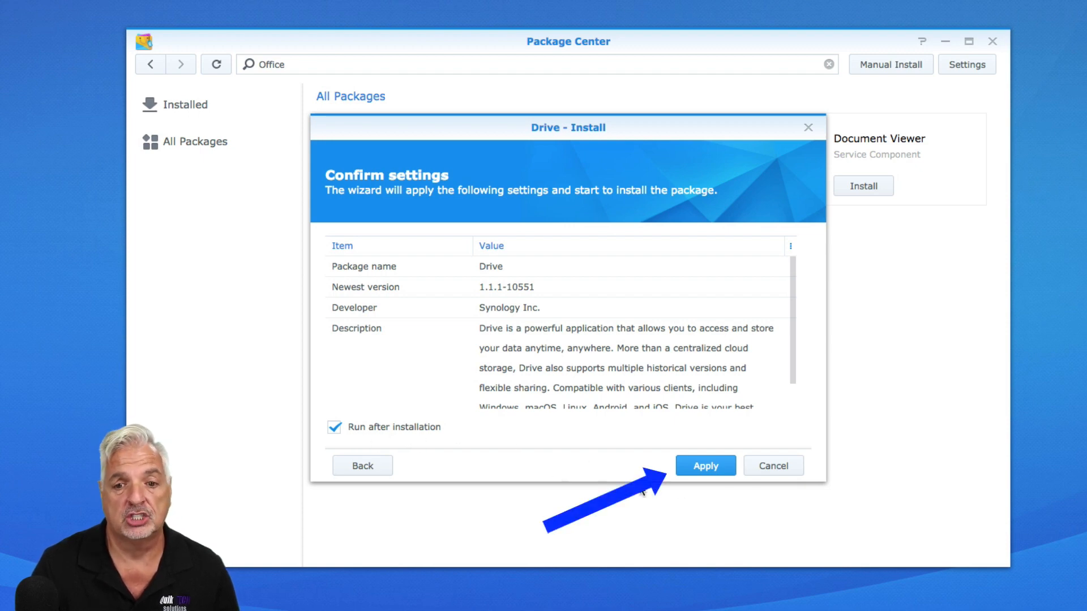
click(705, 465)
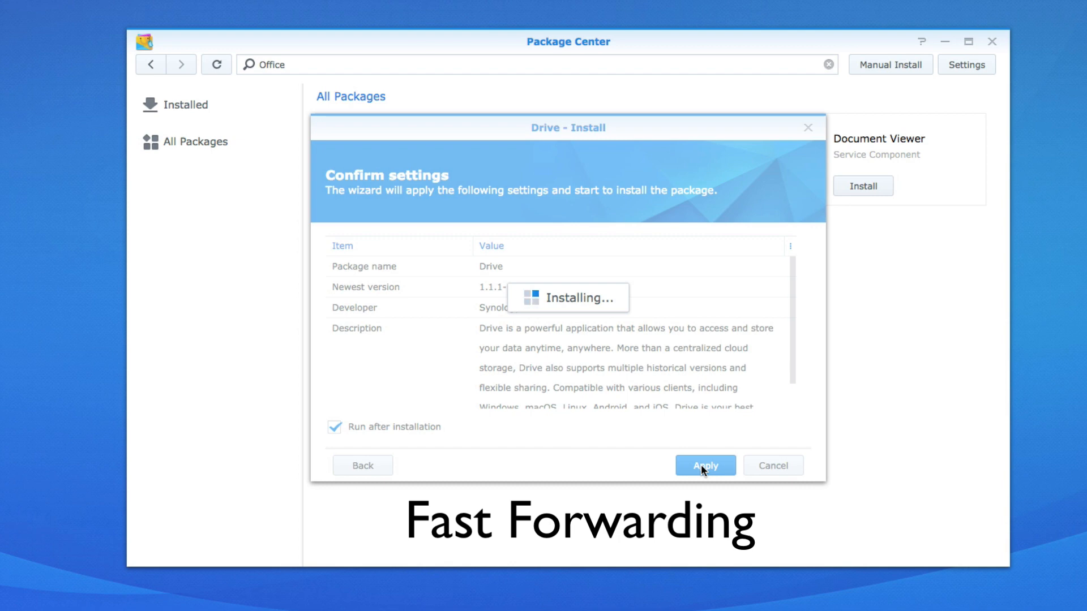
click(703, 466)
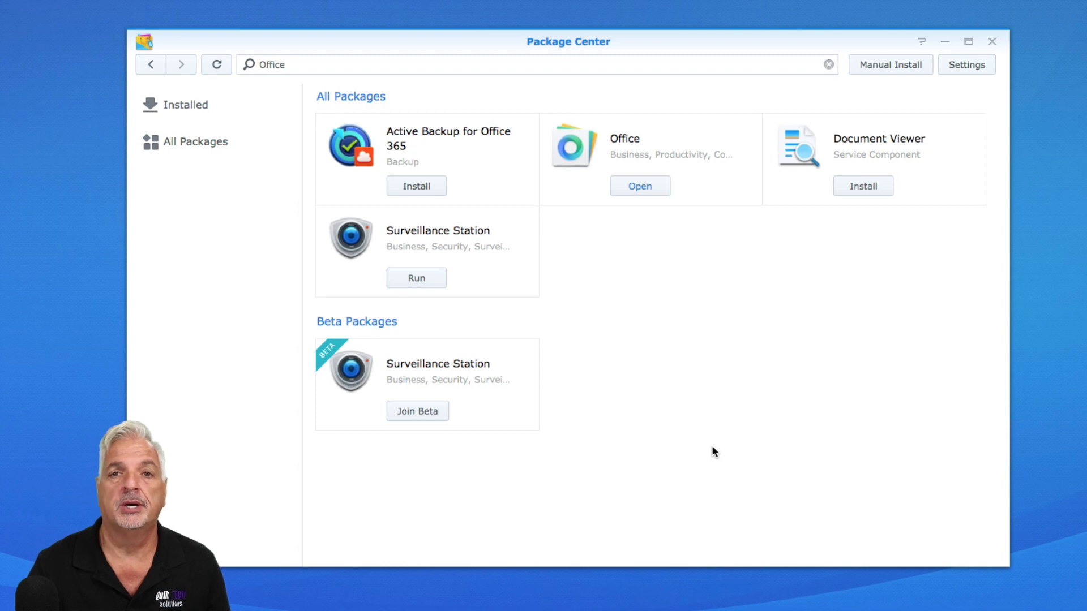
mouse_move(639, 186)
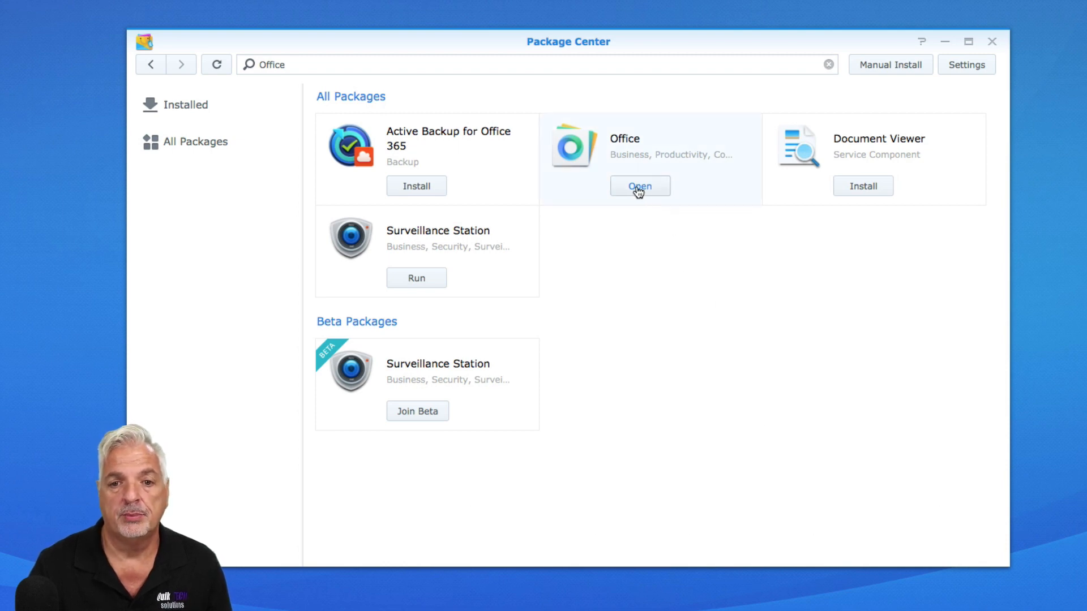
- Open the installed Office package from the search results
click(638, 185)
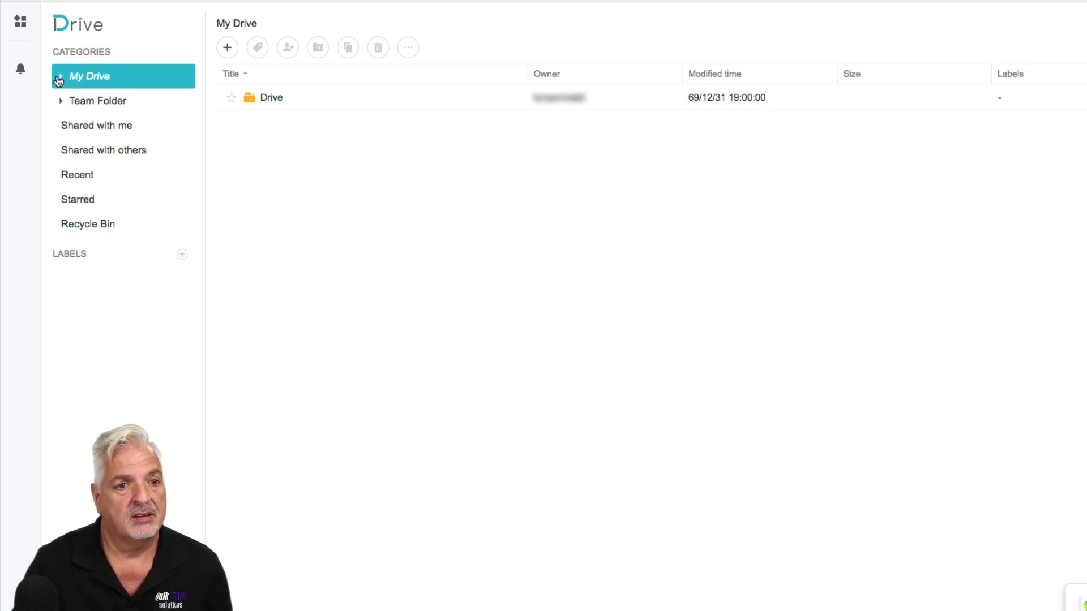
mouse_move(107, 132)
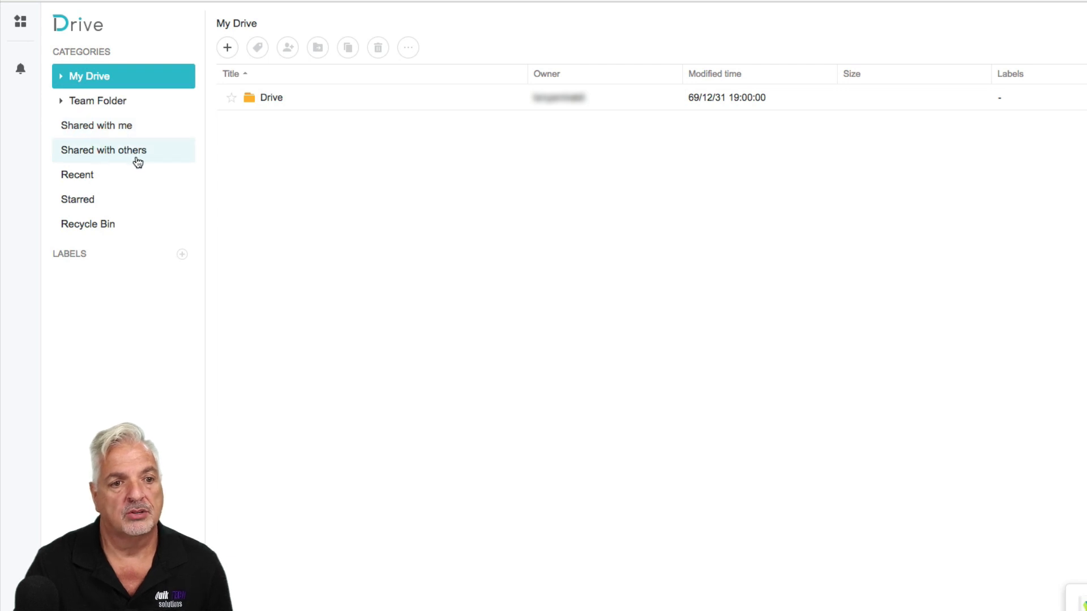
mouse_move(451, 287)
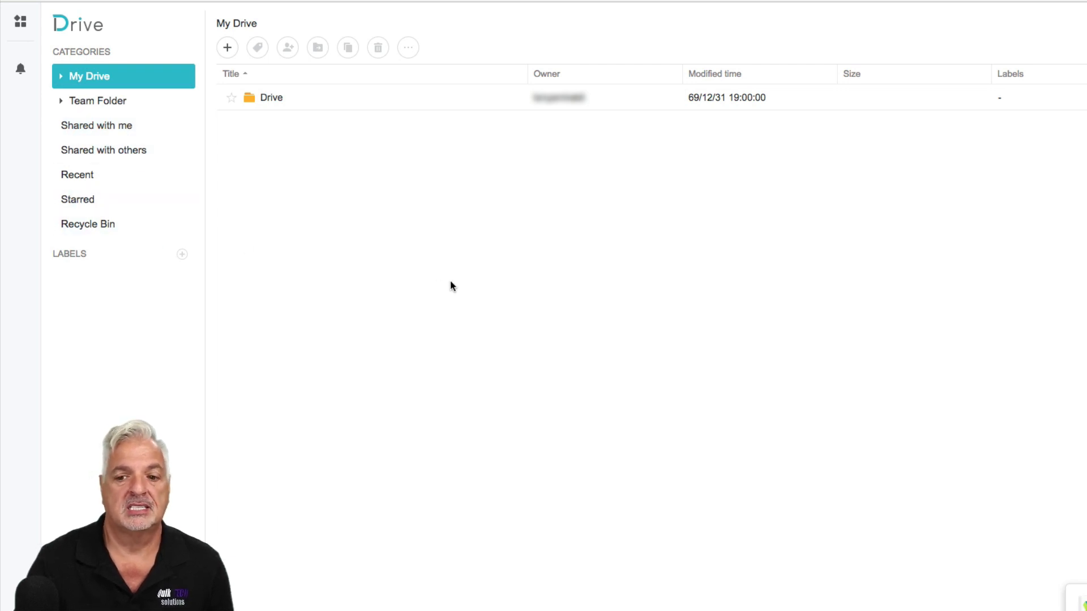